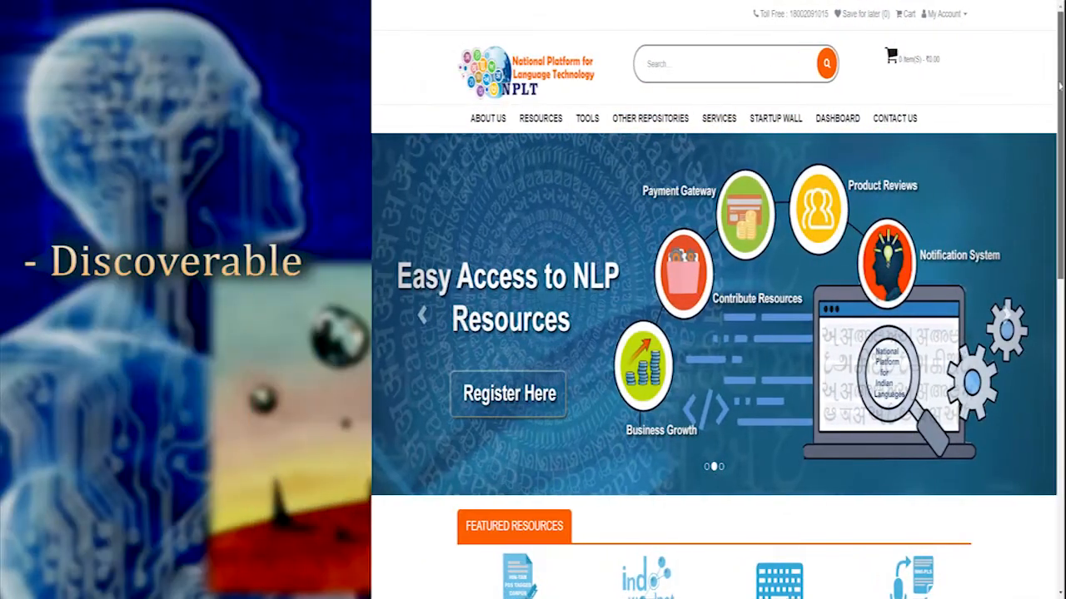
Load the nplt.in portal in Firefox and reach its Tools page
scroll(down, 3)
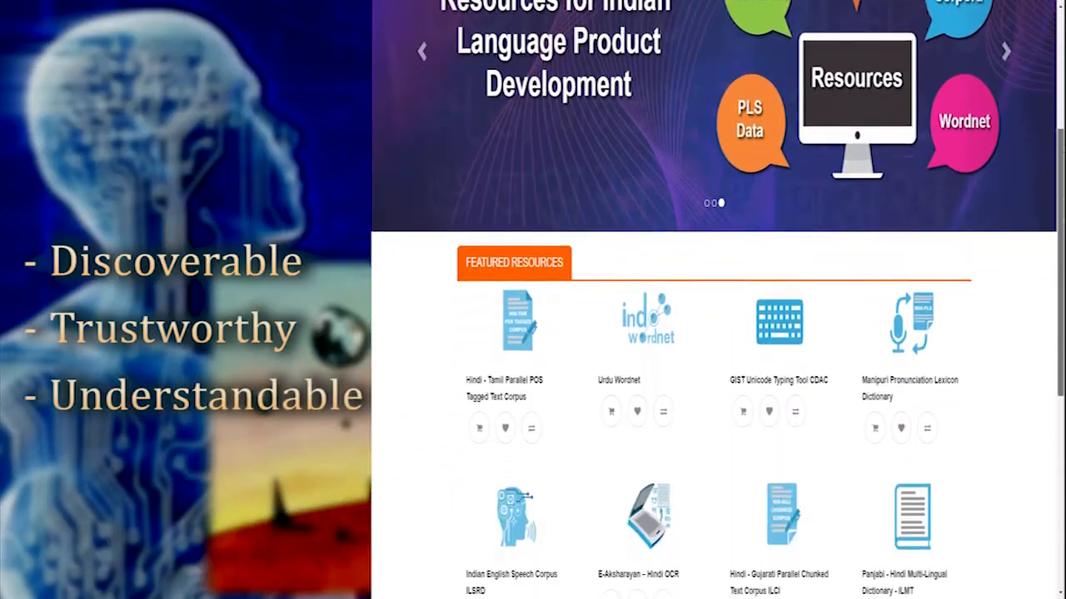
scroll(down, 3)
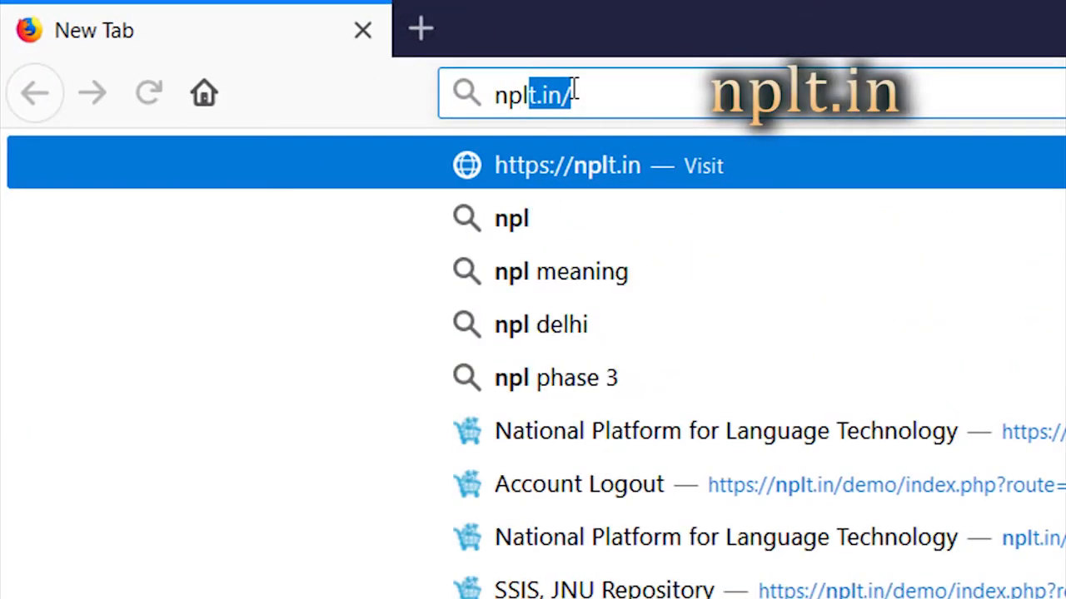
click(562, 165)
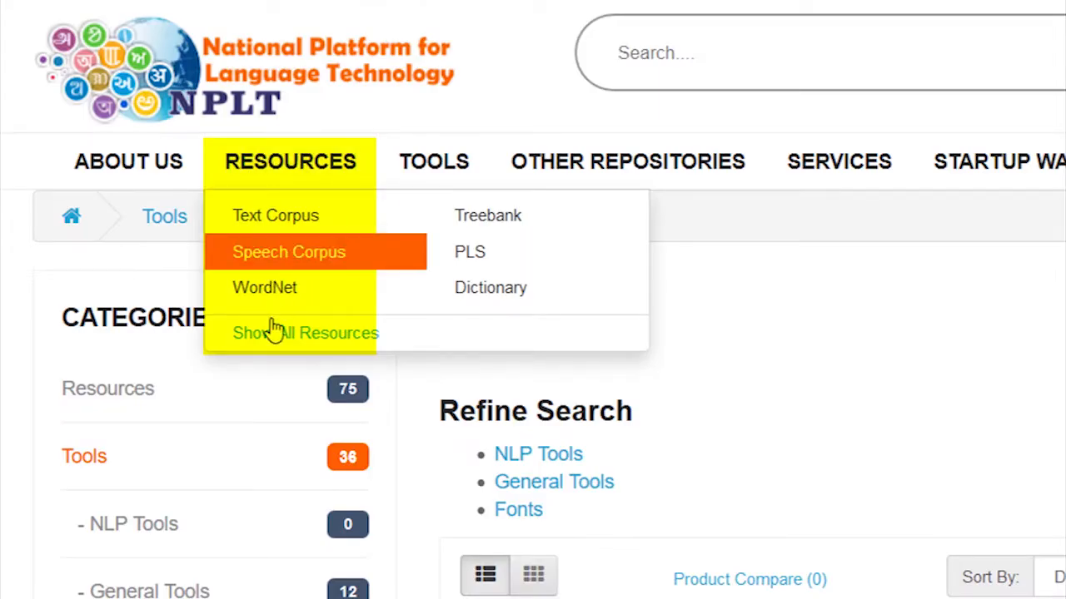
Show all resources from the RESOURCES menu
click(305, 333)
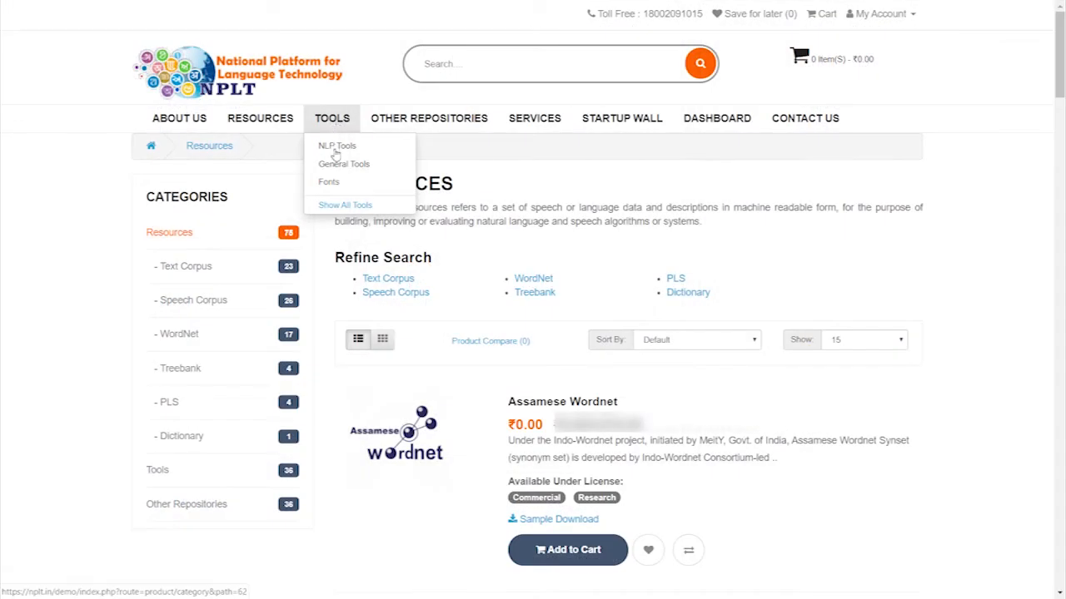
Browse the full tools listing, then move to the Services page
click(344, 205)
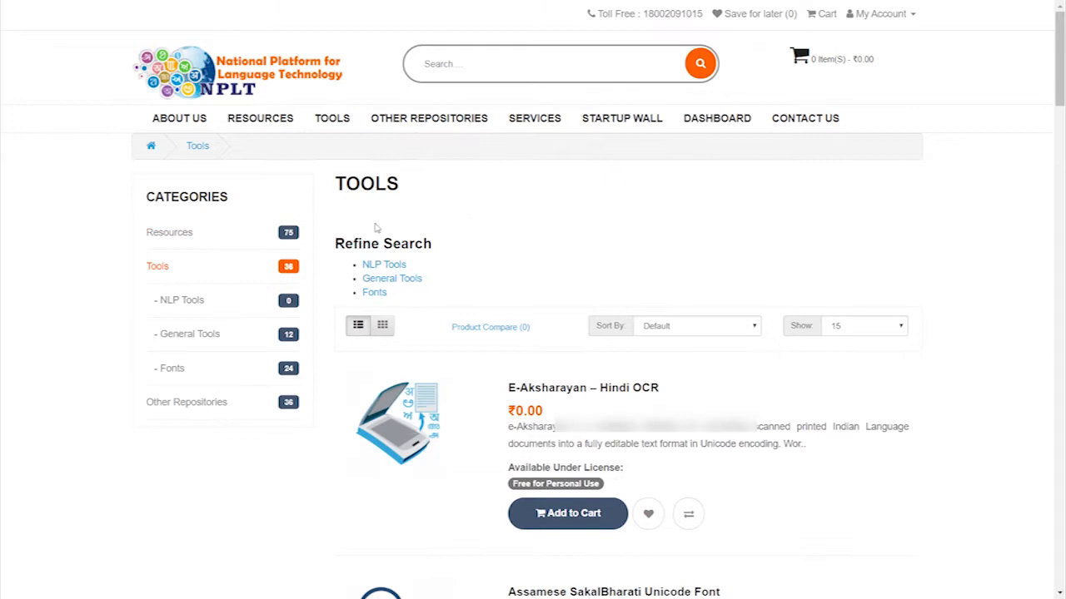
scroll(down, 3)
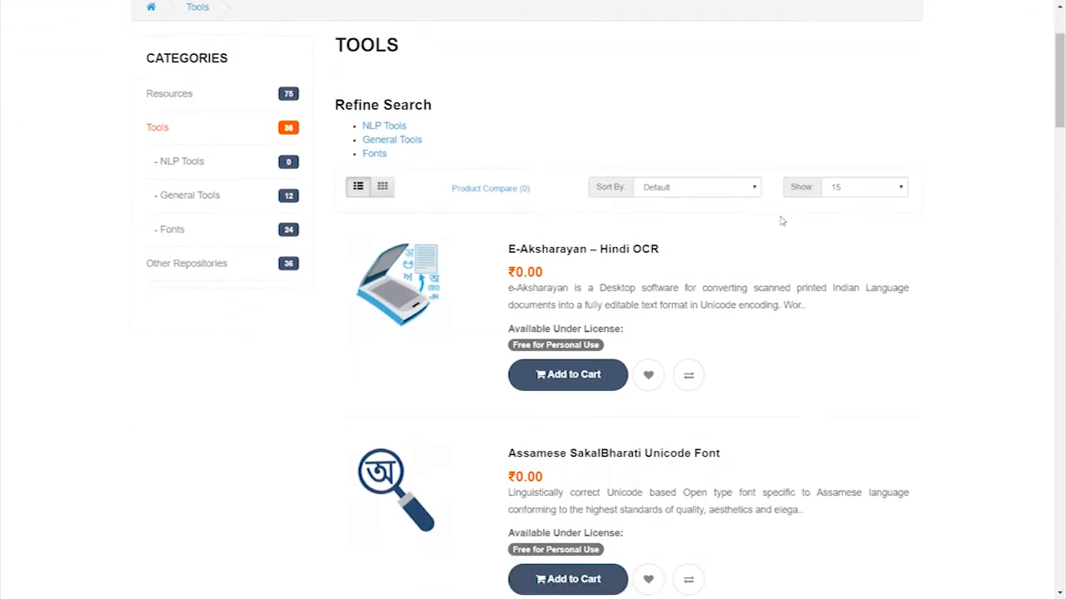
click(535, 119)
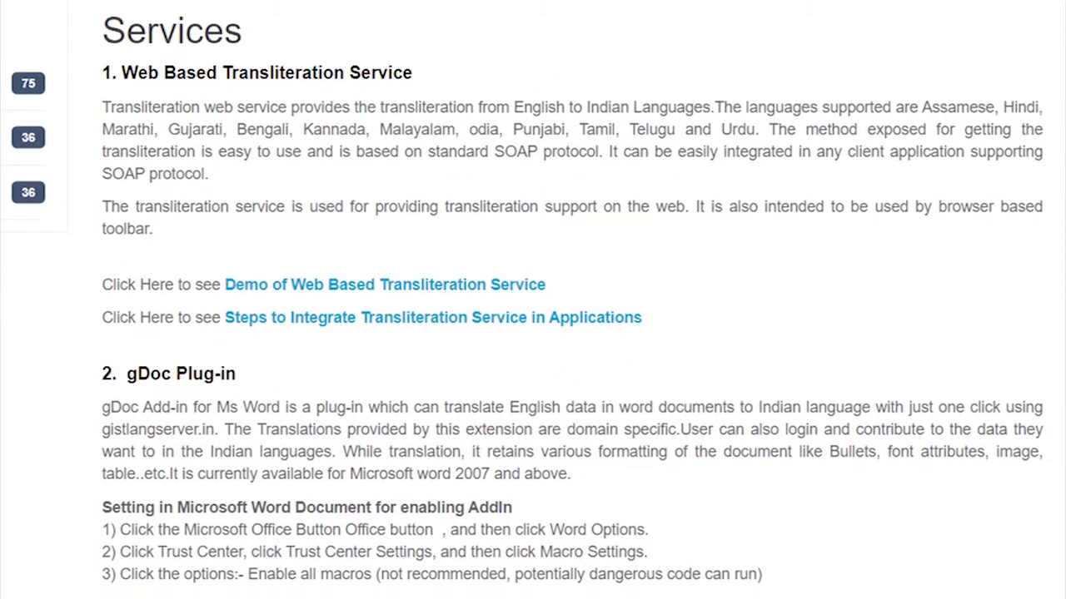
Scroll the Services page down to the Go-Translate plugin downloads
scroll(down, 3)
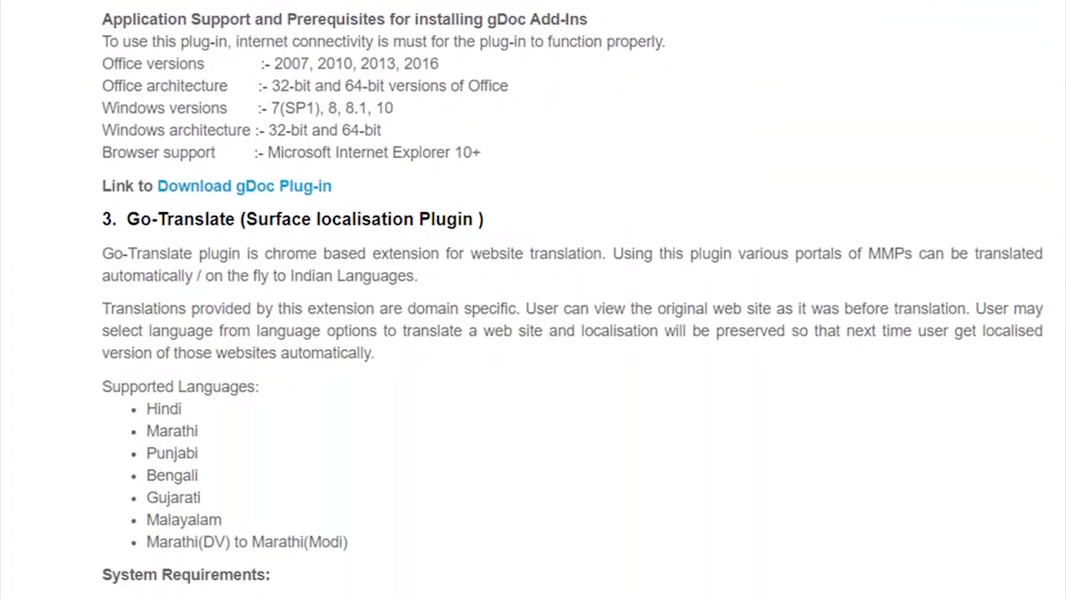
scroll(down, 3)
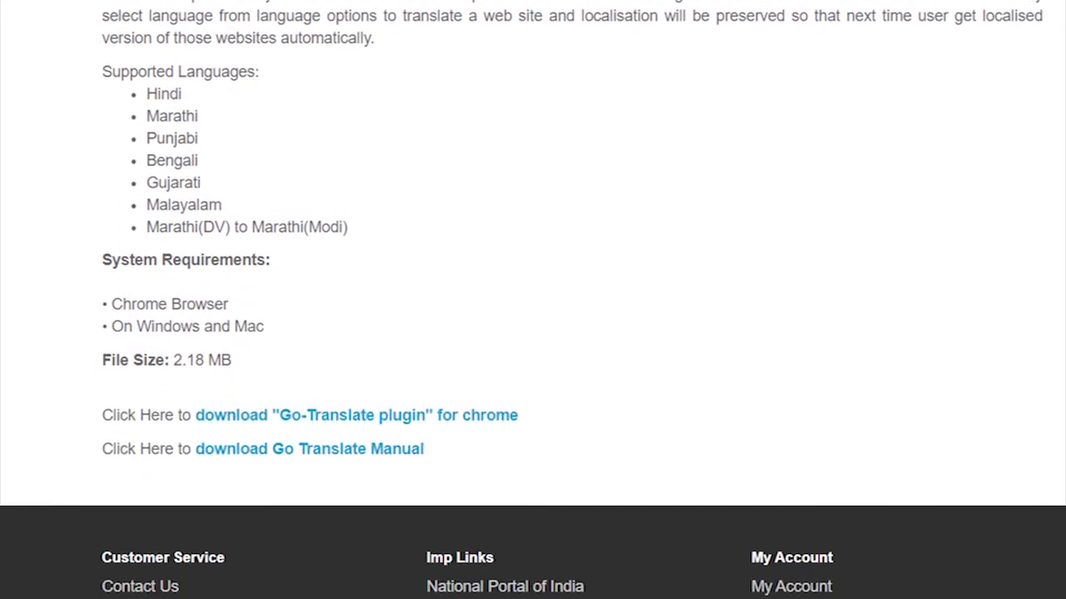
scroll(down, 3)
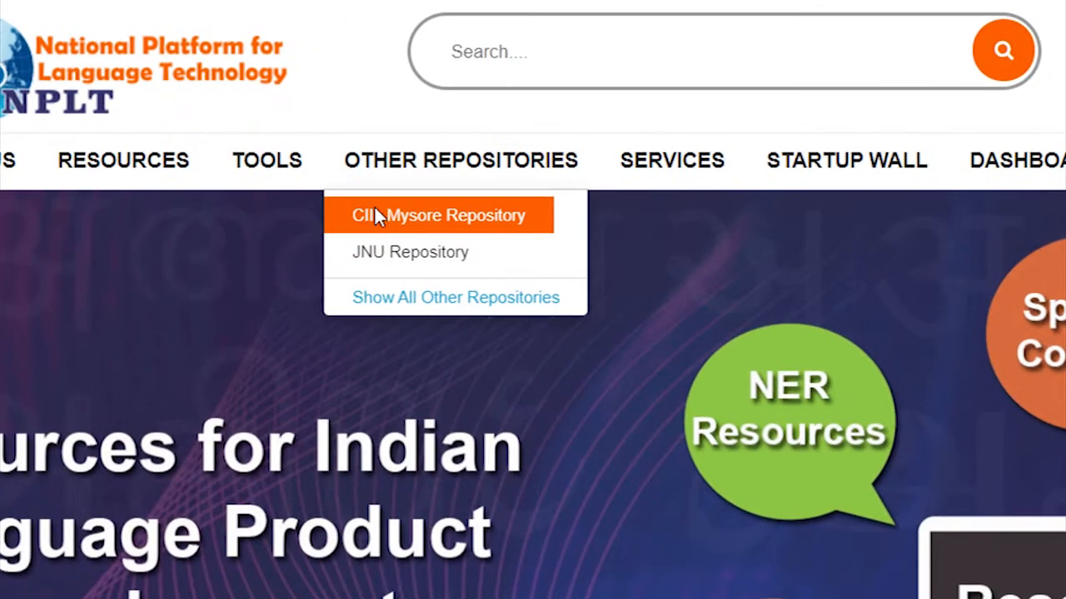
View the CIIL Mysore Repository's 31 corpora, then activate the homepage search box
click(440, 215)
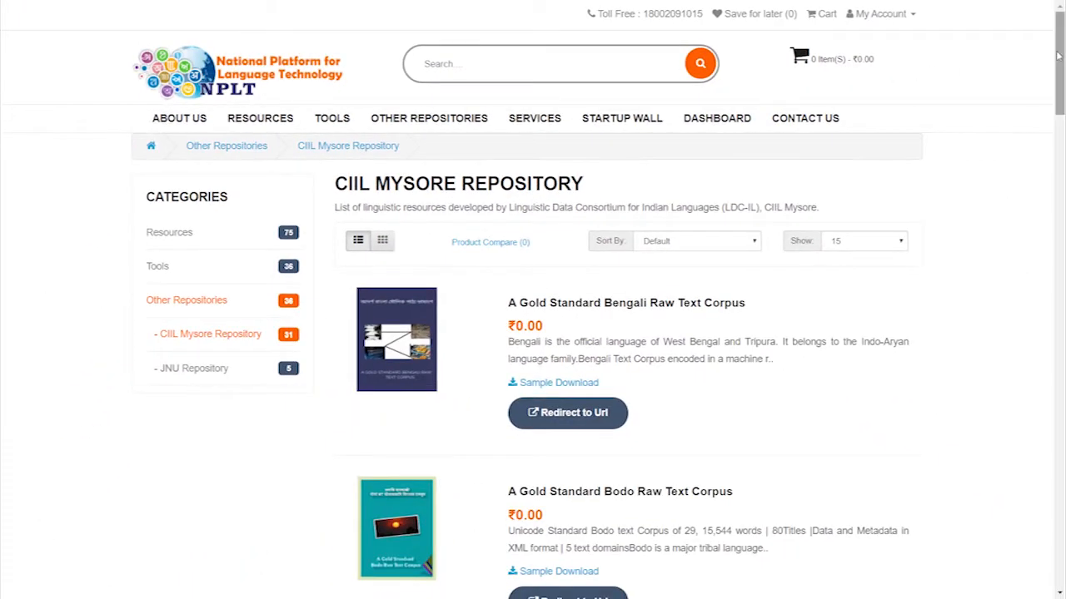
scroll(down, 3)
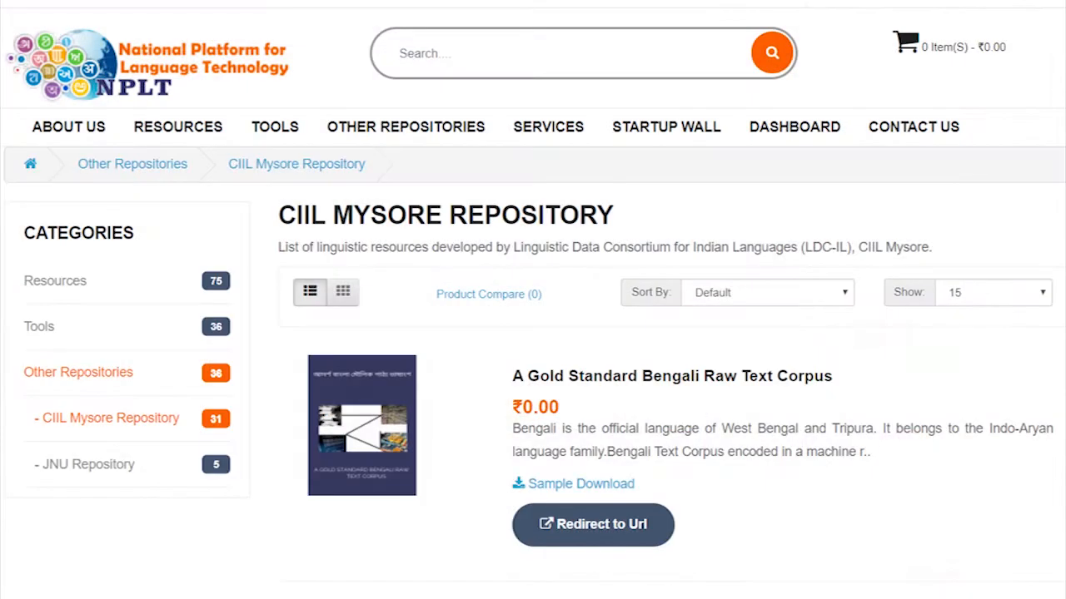
click(90, 463)
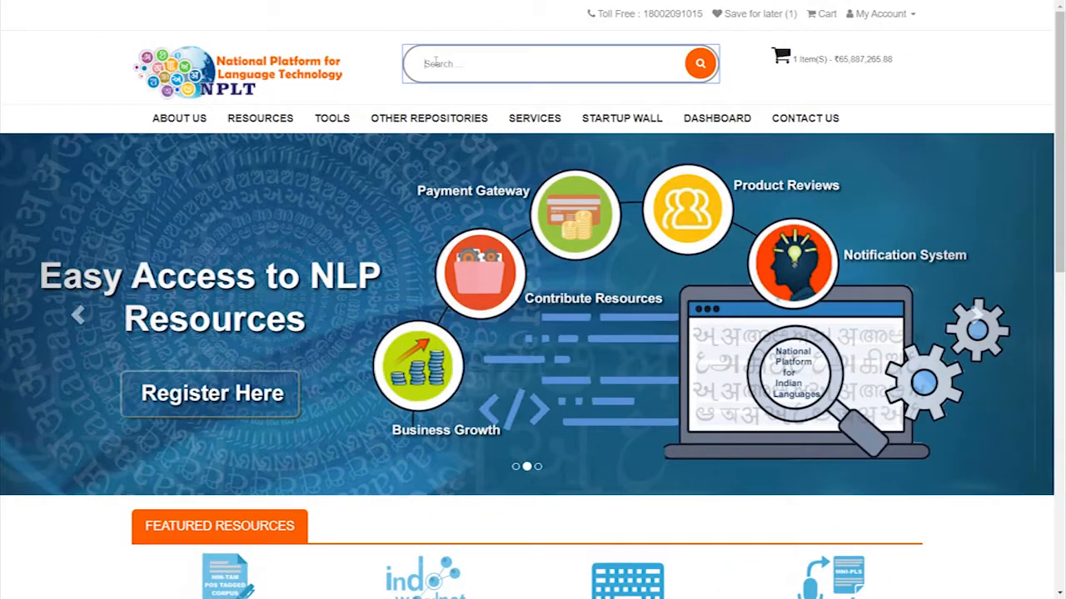
Search the site for 'bengali'
text(bengali)
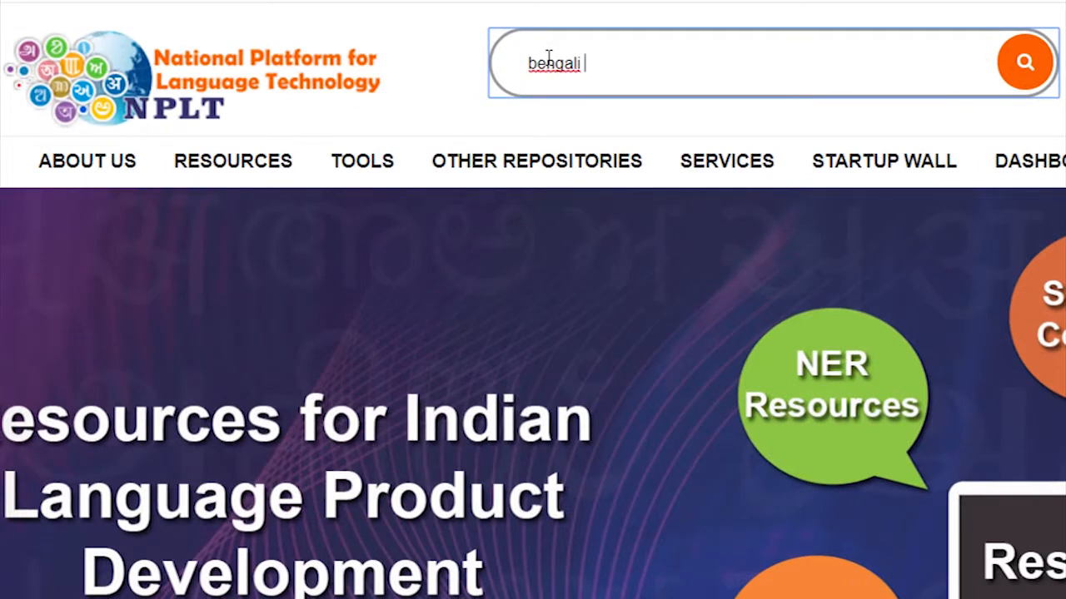
text(void)
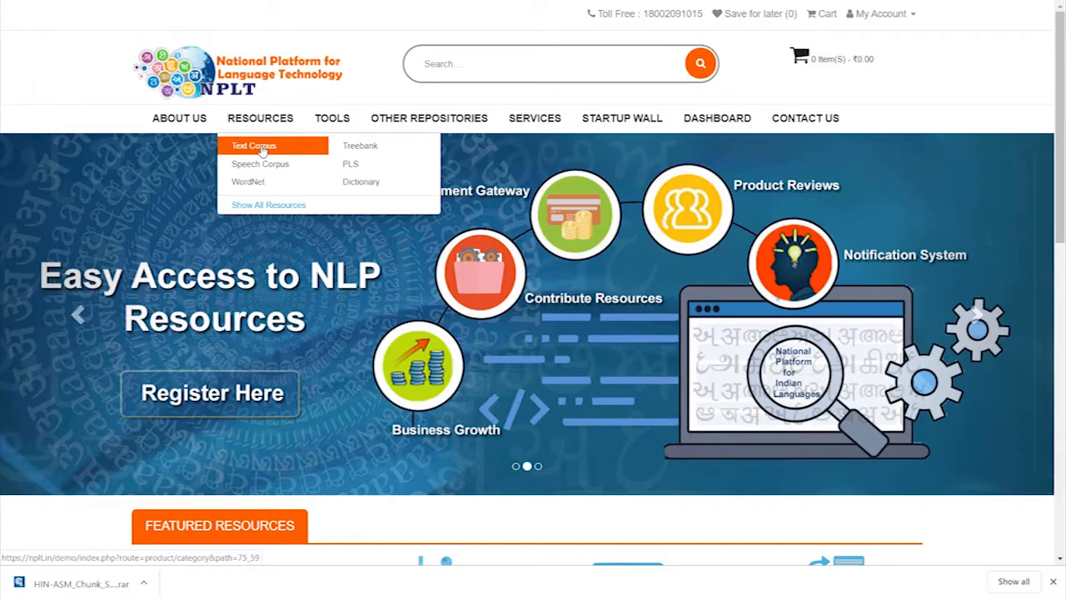
Compare the Hindi–Assamese, Hindi–Bengali and Hindi–Boro chunked corpora from Text Corpus
click(253, 145)
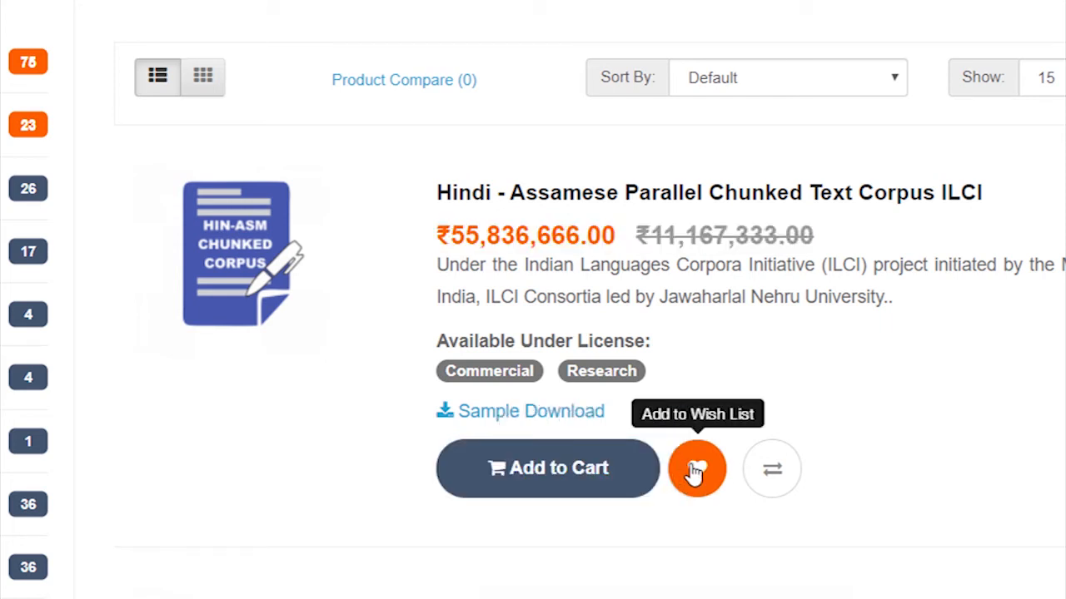
click(770, 469)
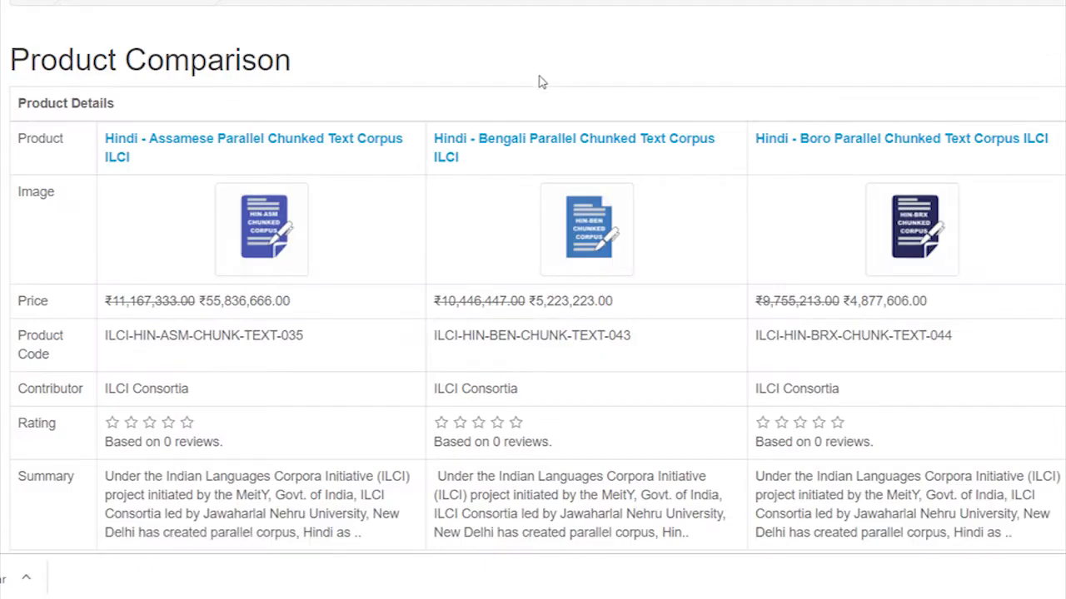